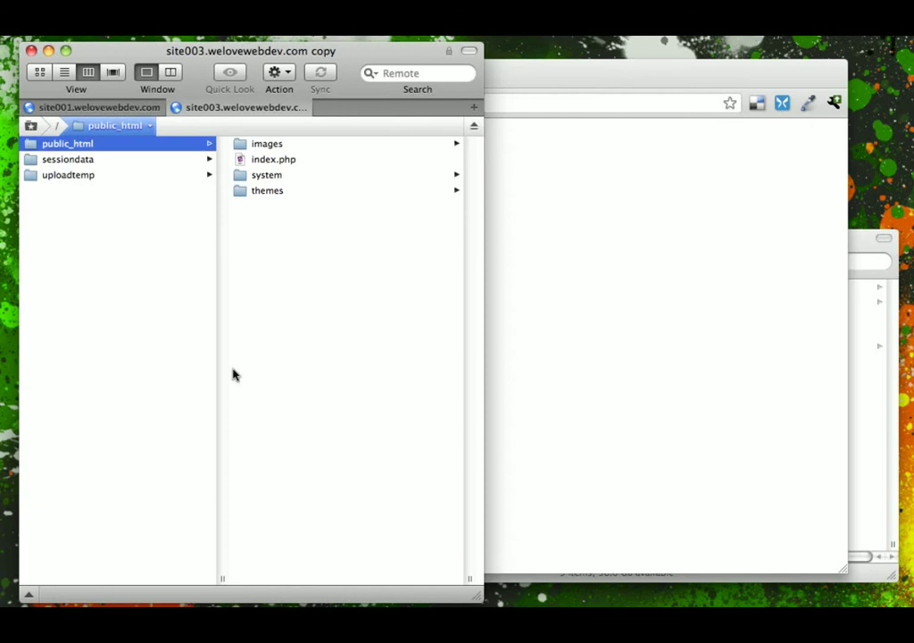
{"action": "mouse_move", "coordinate": [562, 303]}
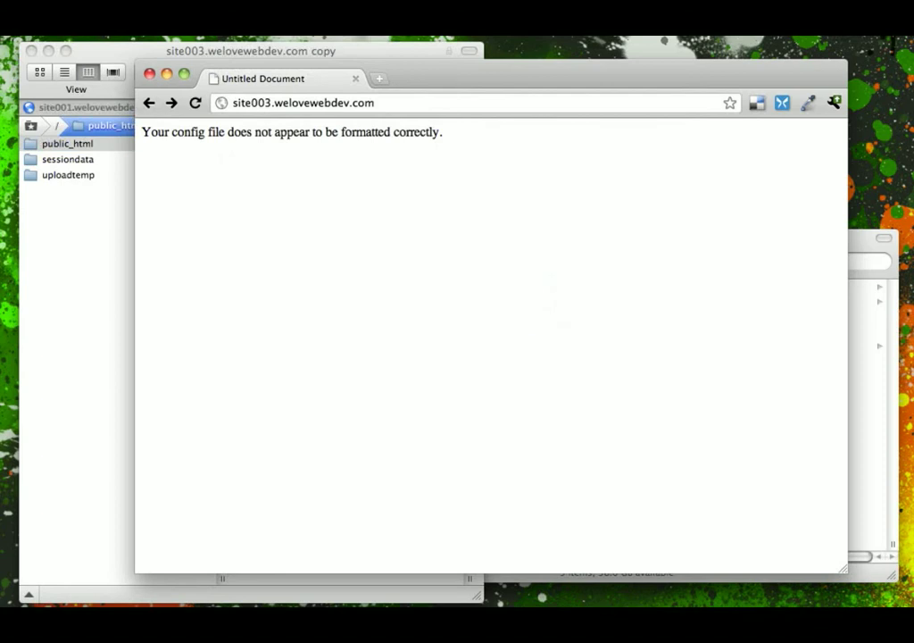
{"action": "mouse_move", "coordinate": [560, 302]}
{"action": "type", "text": "/"}
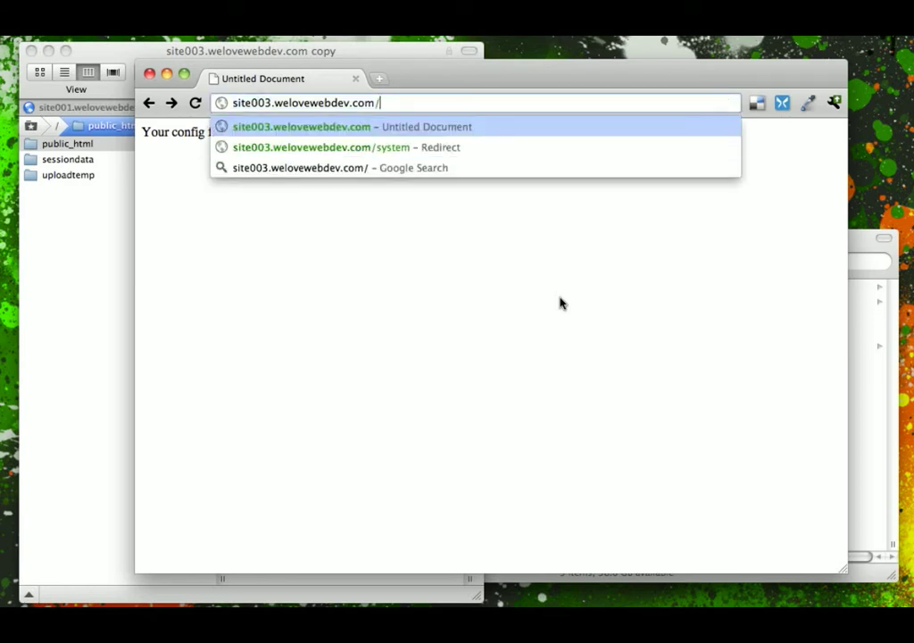
Navigate to site003.welovewebdev.com/system/index.php to load the Installation and Update Wizard.
{"action": "type", "text": "system/index.php"}
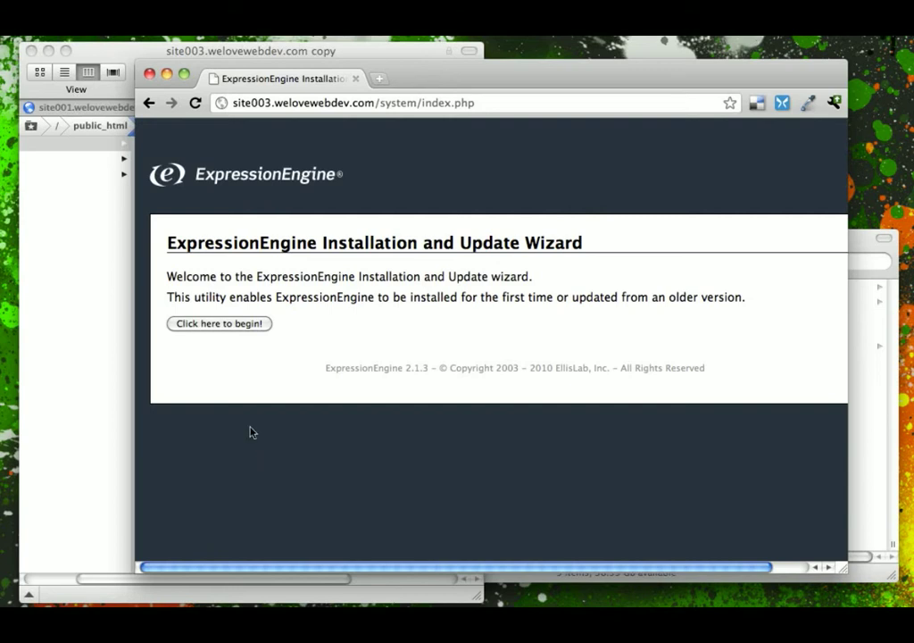
Begin a brand new ExpressionEngine install and accept the license, reaching Enter Your Settings.
{"action": "left_click", "coordinate": [218, 323]}
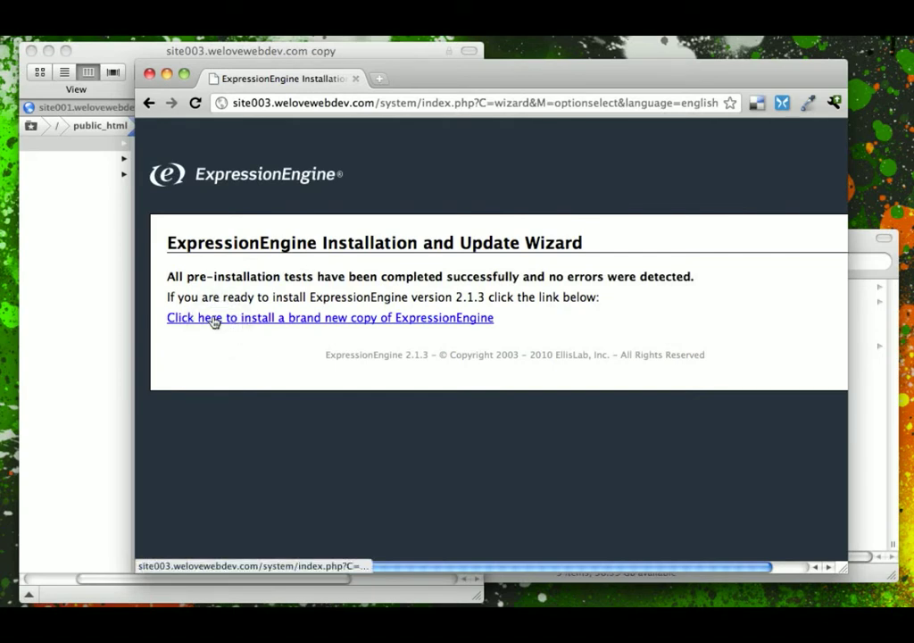
{"action": "left_click", "coordinate": [329, 318]}
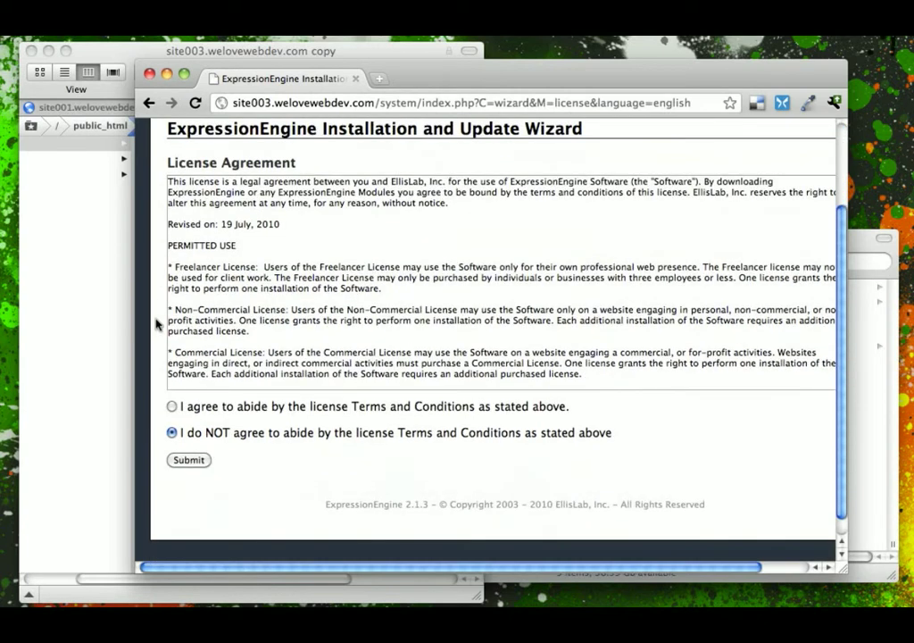
{"action": "left_click", "coordinate": [171, 407]}
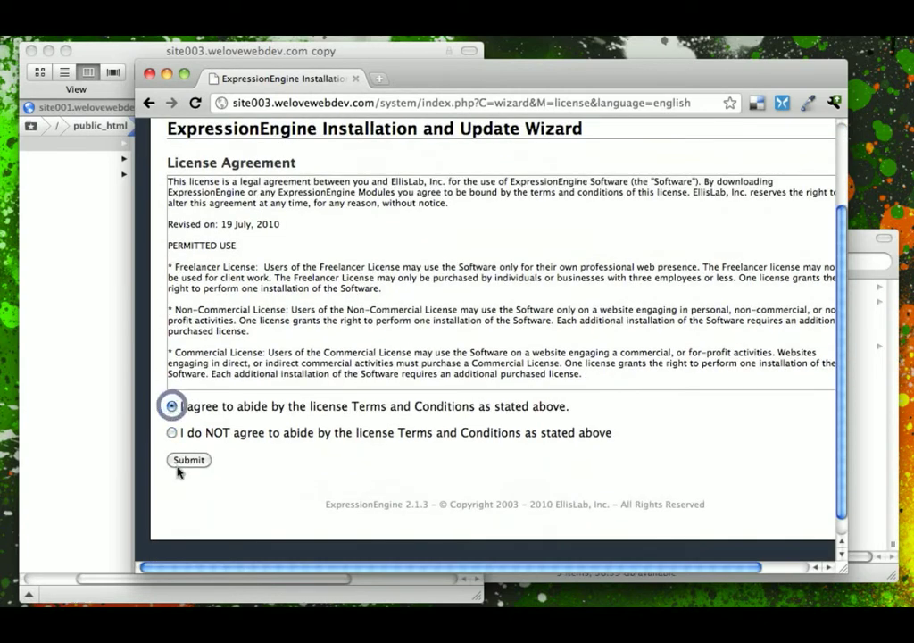
{"action": "left_click", "coordinate": [189, 460]}
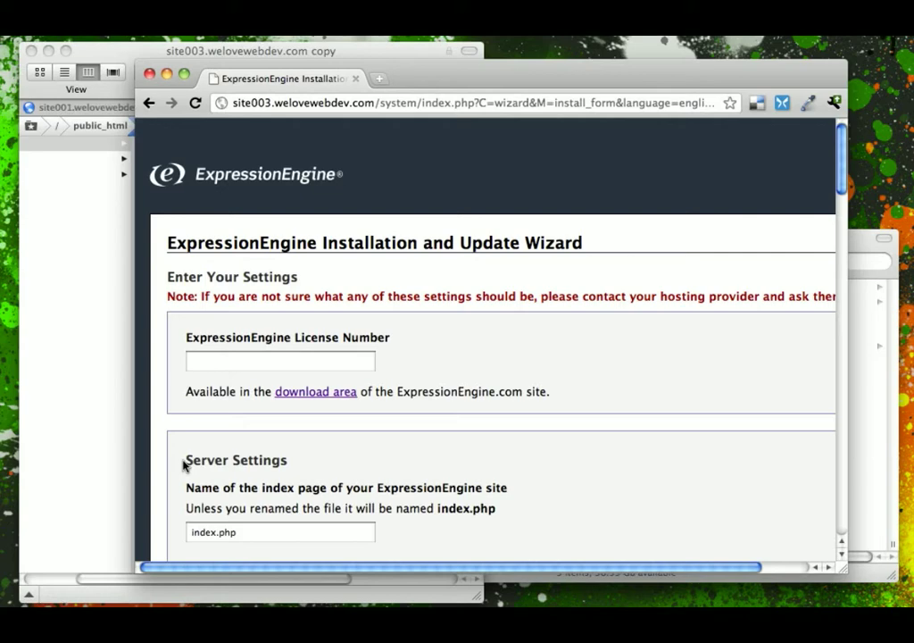
{"action": "scroll", "scroll_direction": "down", "scroll_amount": 3}
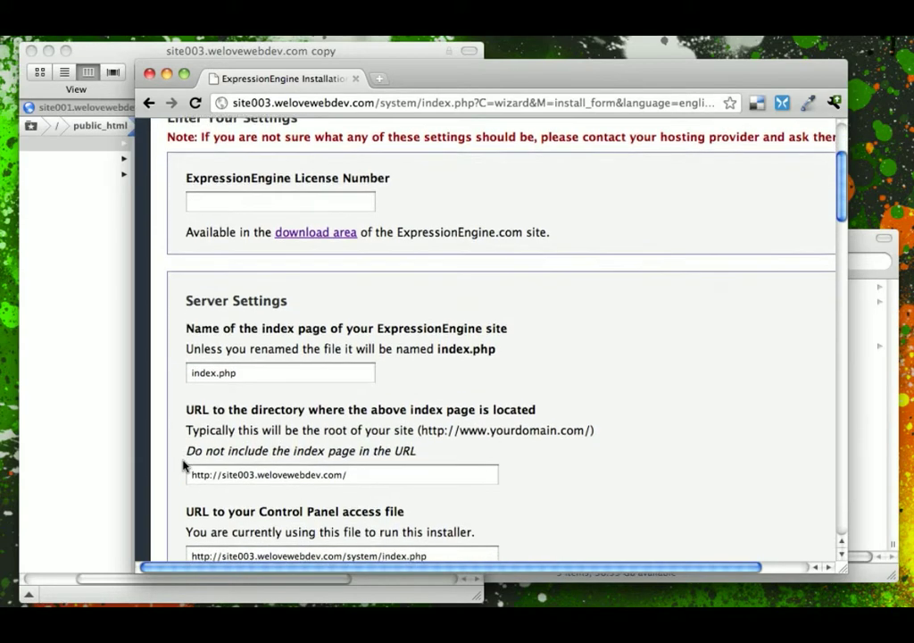
{"action": "scroll", "scroll_direction": "down", "scroll_amount": 3}
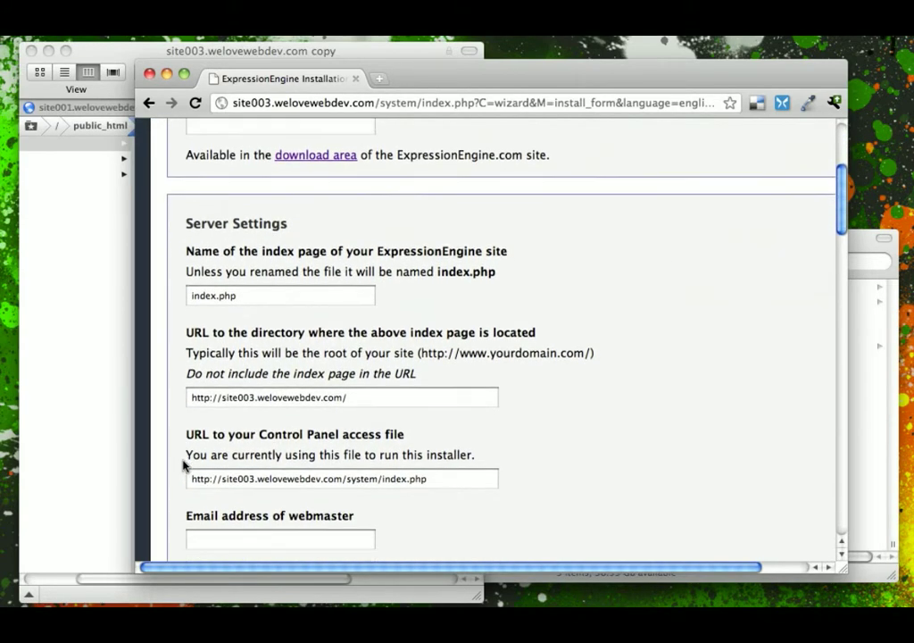
{"action": "scroll", "scroll_direction": "down", "scroll_amount": 3}
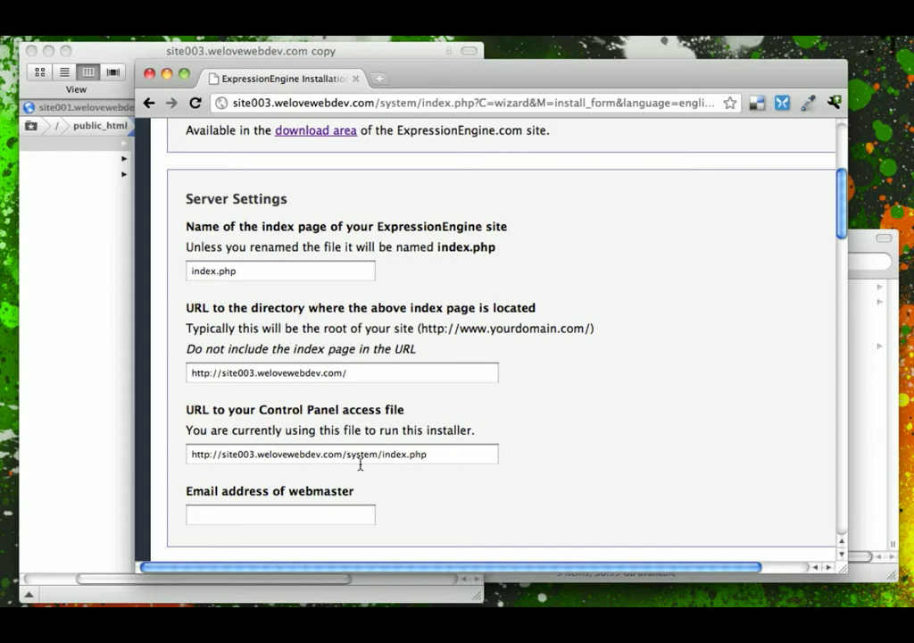
{"action": "scroll", "scroll_direction": "down", "scroll_amount": 3}
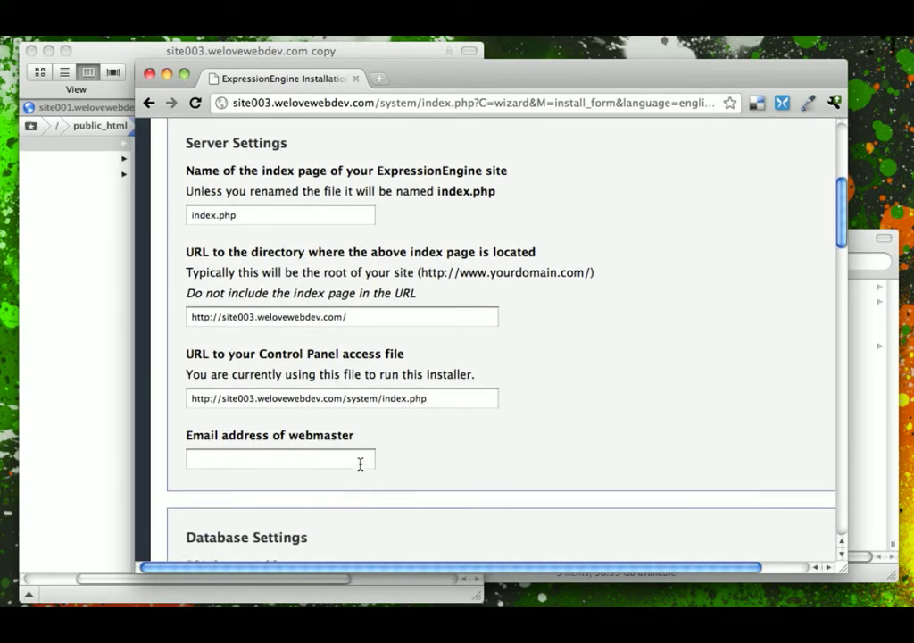
{"action": "scroll", "scroll_direction": "down", "scroll_amount": 3}
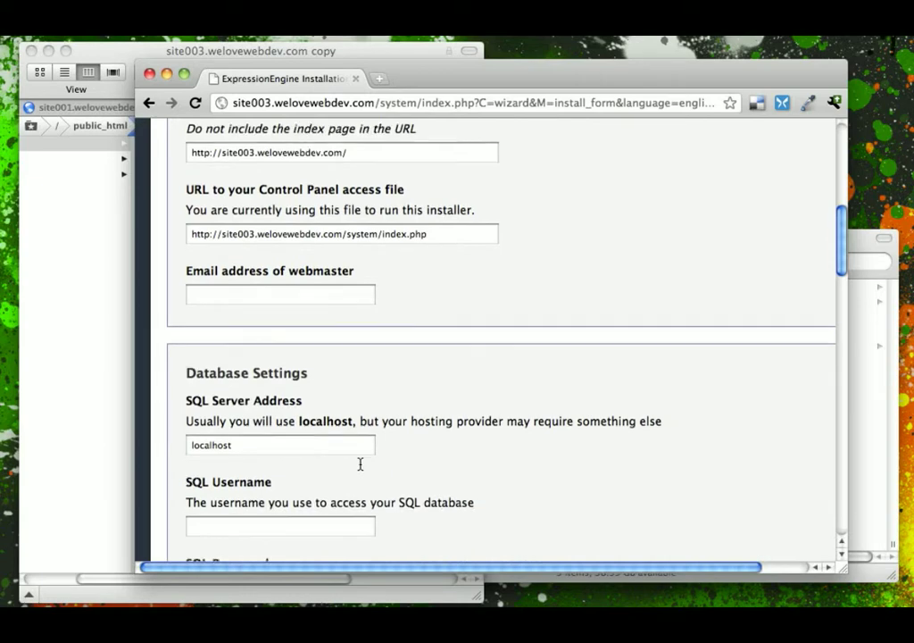
{"action": "scroll", "scroll_direction": "down", "scroll_amount": 3}
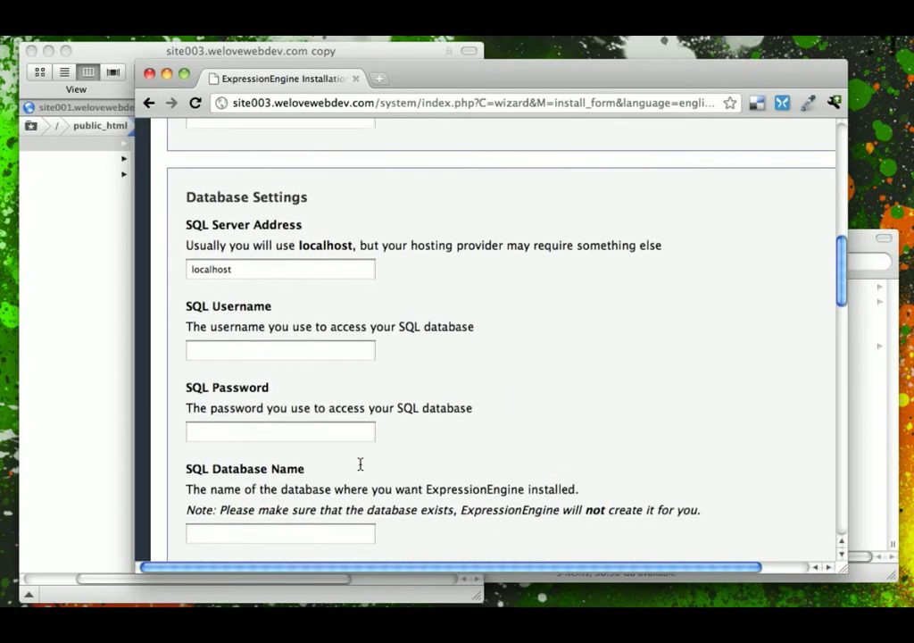
{"action": "scroll", "scroll_direction": "down", "scroll_amount": 3}
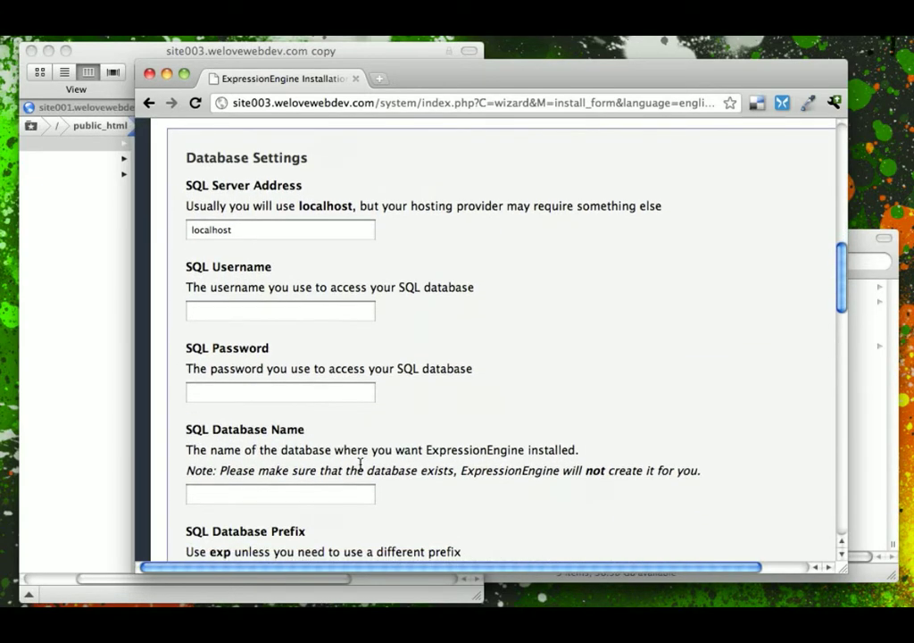
{"action": "scroll", "scroll_direction": "down", "scroll_amount": 3}
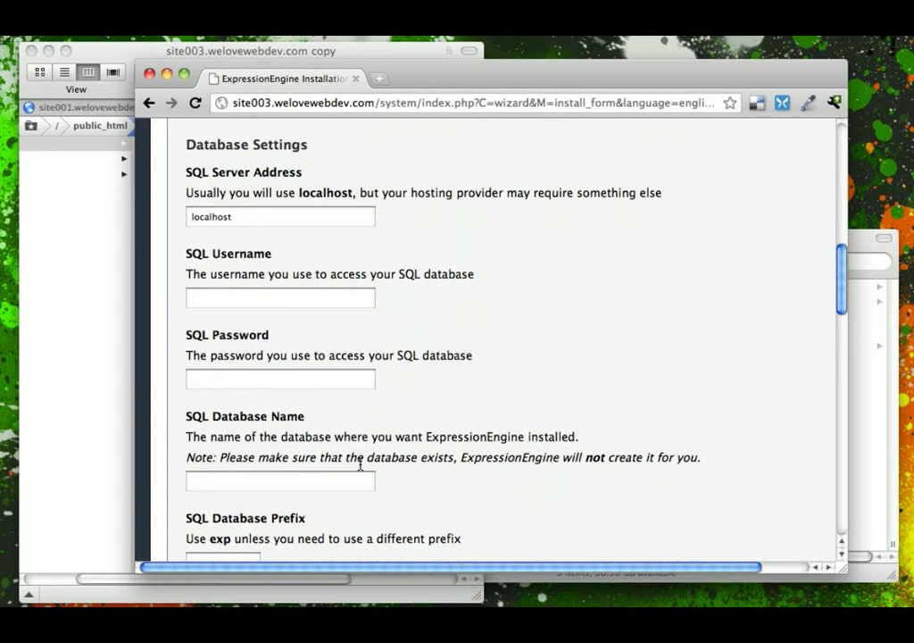
{"action": "scroll", "scroll_direction": "down", "scroll_amount": 3}
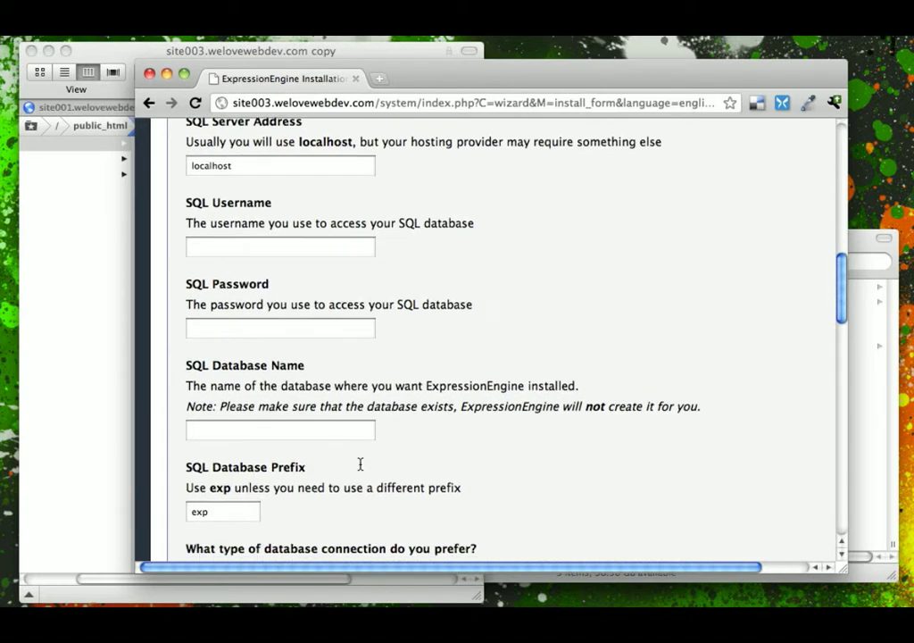
{"action": "scroll", "scroll_direction": "down", "scroll_amount": 3}
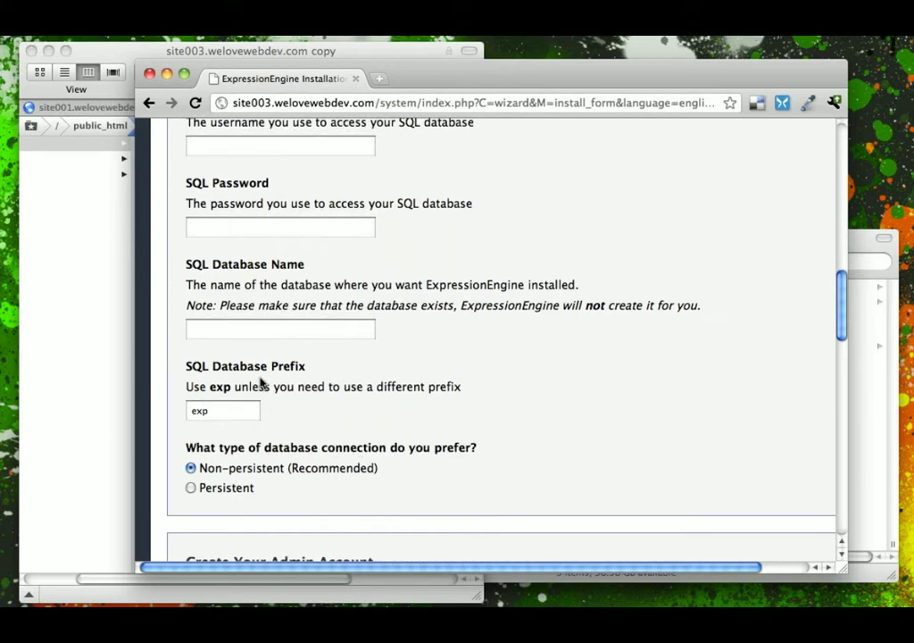
{"action": "mouse_move", "coordinate": [250, 500]}
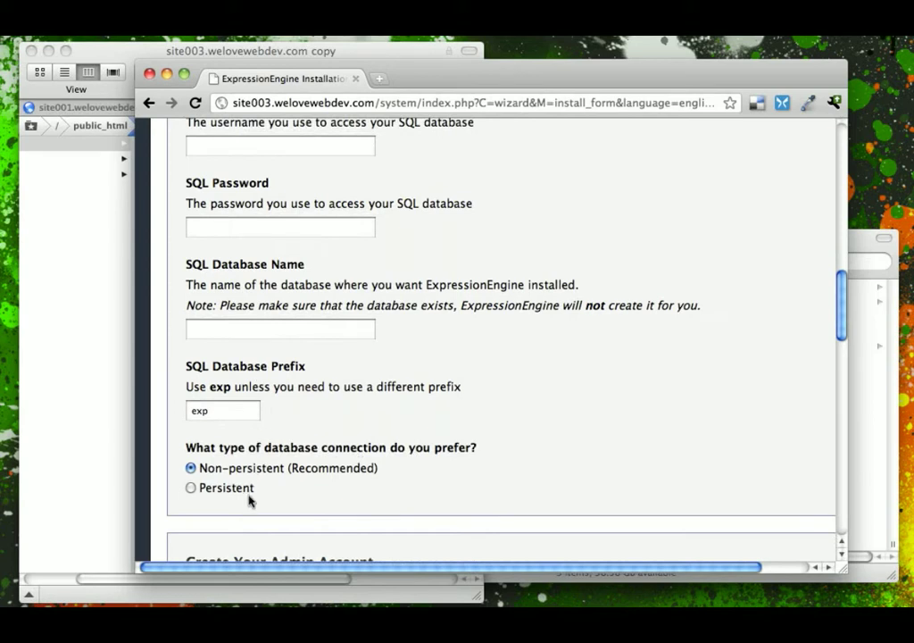
{"action": "scroll", "scroll_direction": "down", "scroll_amount": 3}
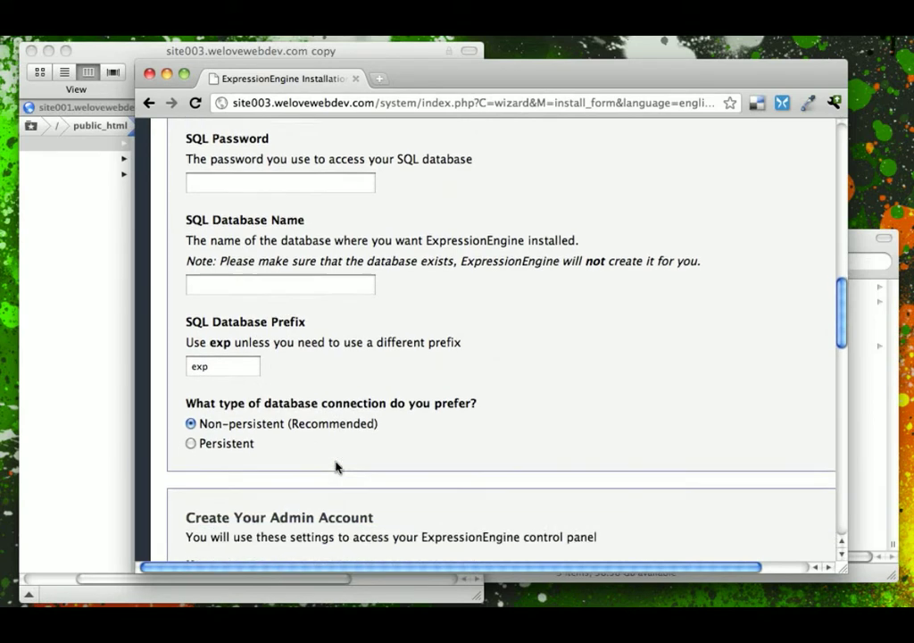
{"action": "scroll", "scroll_direction": "down", "scroll_amount": 3}
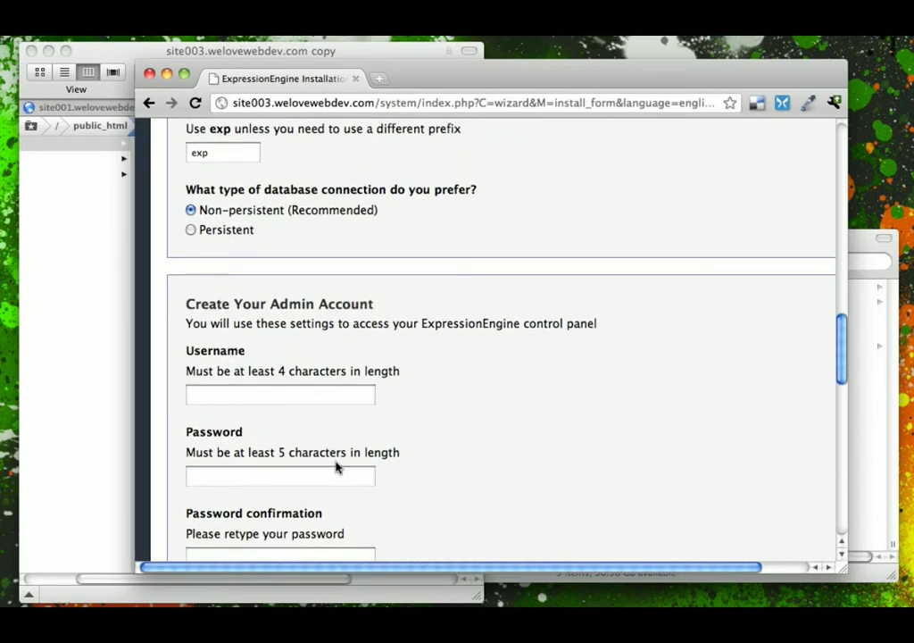
{"action": "scroll", "scroll_direction": "down", "scroll_amount": 3}
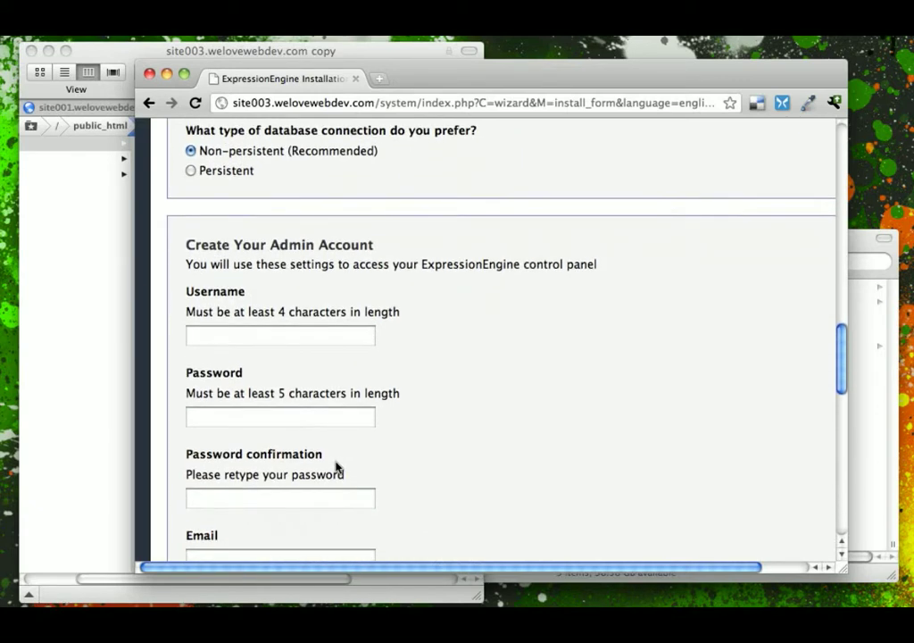
{"action": "scroll", "scroll_direction": "down", "scroll_amount": 3}
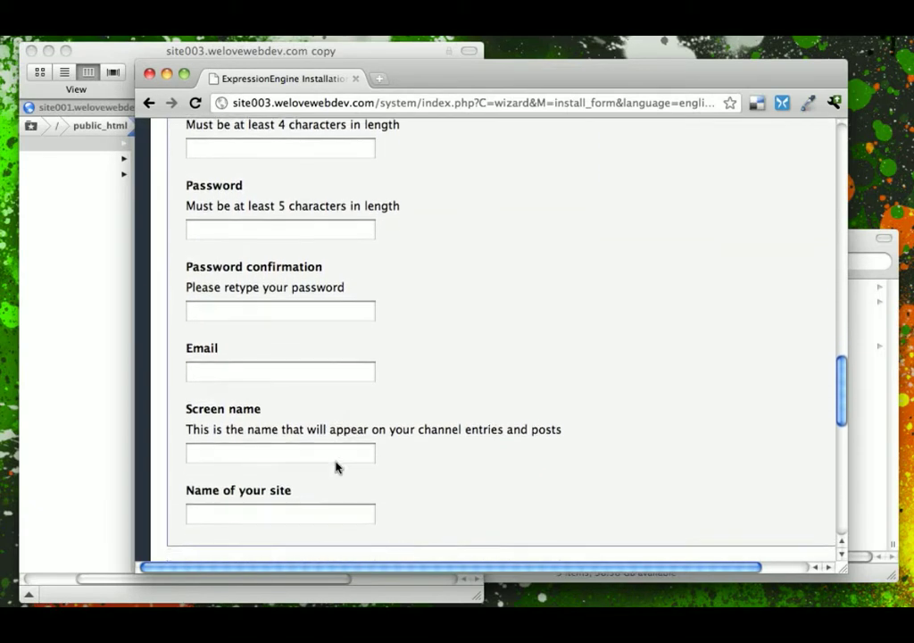
{"action": "scroll", "scroll_direction": "down", "scroll_amount": 3}
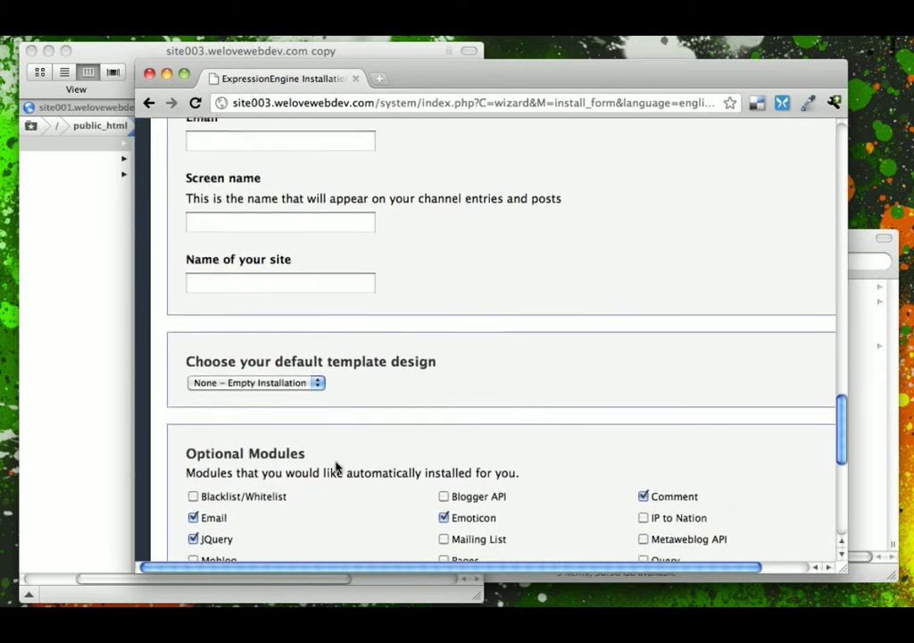
{"action": "scroll", "scroll_direction": "down", "scroll_amount": 3}
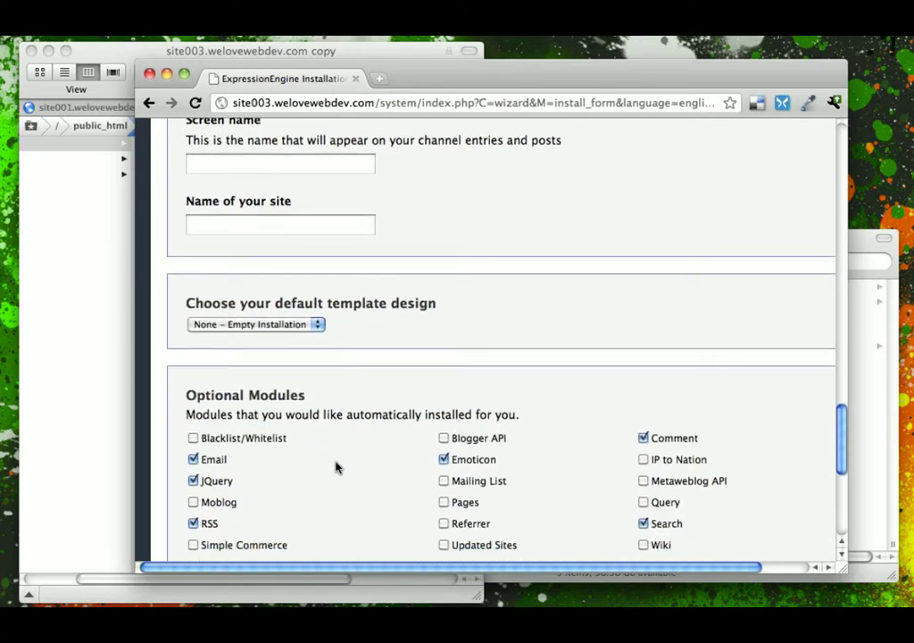
{"action": "scroll", "scroll_direction": "down", "scroll_amount": 3}
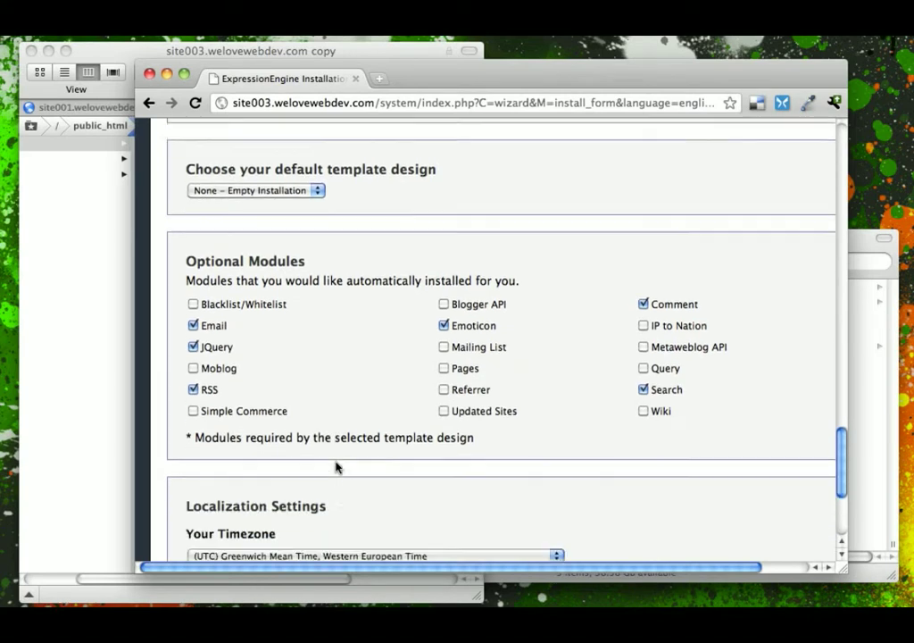
{"action": "scroll", "scroll_direction": "down", "scroll_amount": 3}
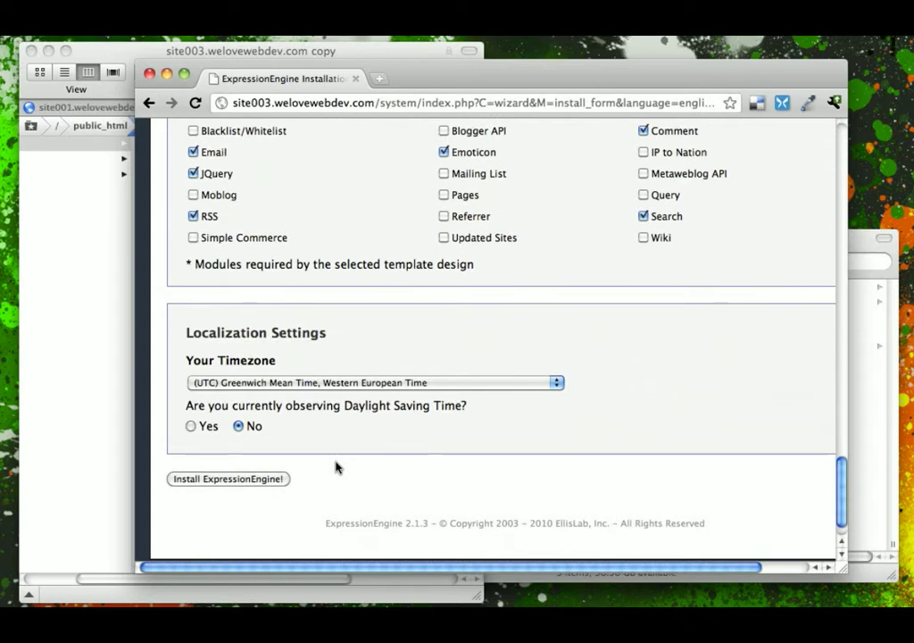
{"action": "scroll", "scroll_direction": "up", "scroll_amount": 3}
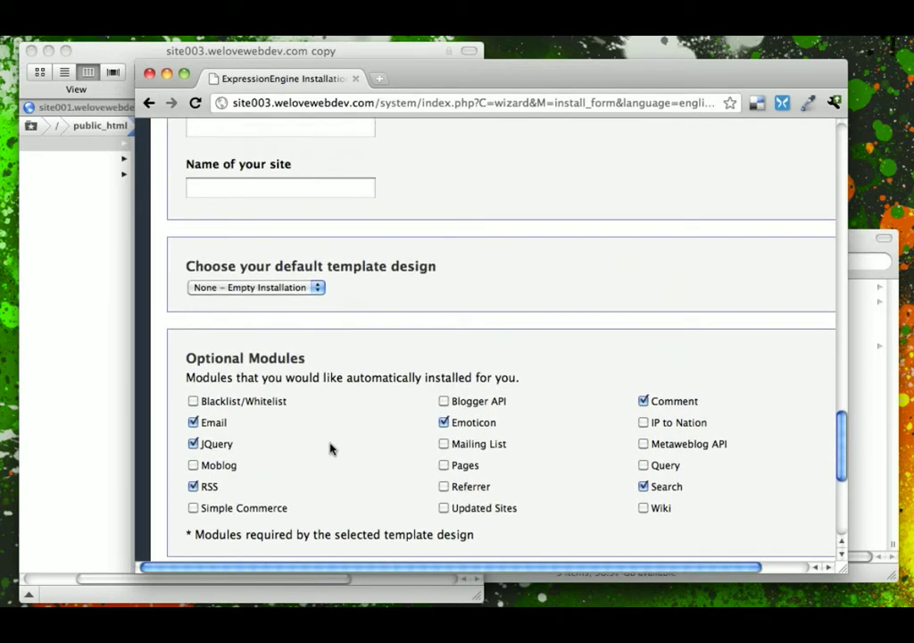
{"action": "scroll", "scroll_direction": "up", "scroll_amount": 3}
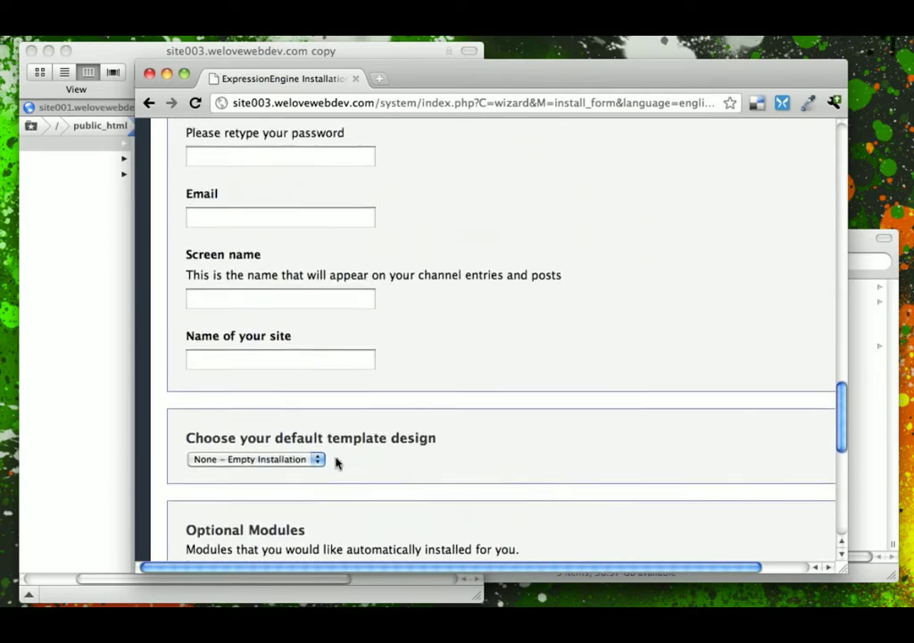
{"action": "scroll", "scroll_direction": "down", "scroll_amount": 3}
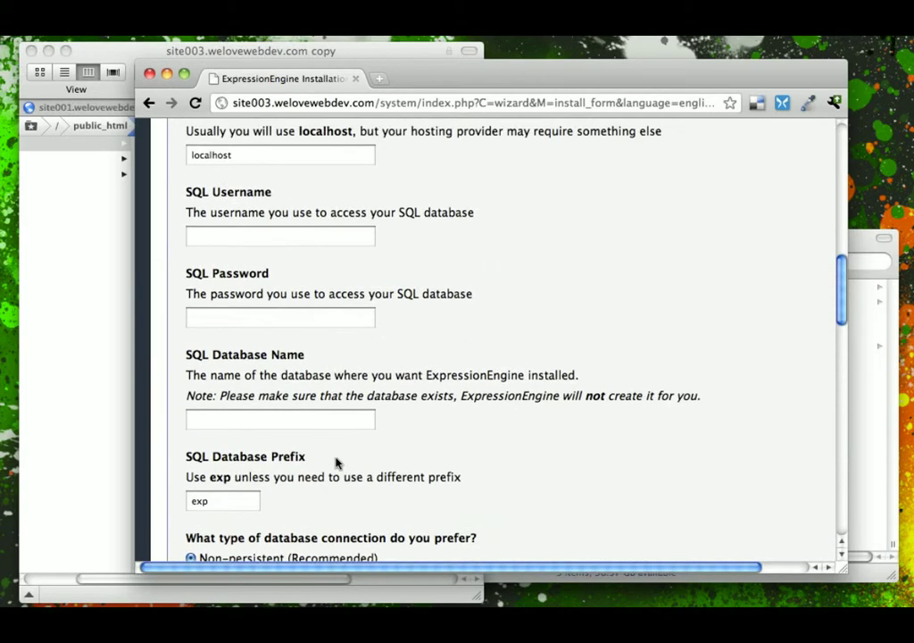
{"action": "scroll", "scroll_direction": "up", "scroll_amount": 3}
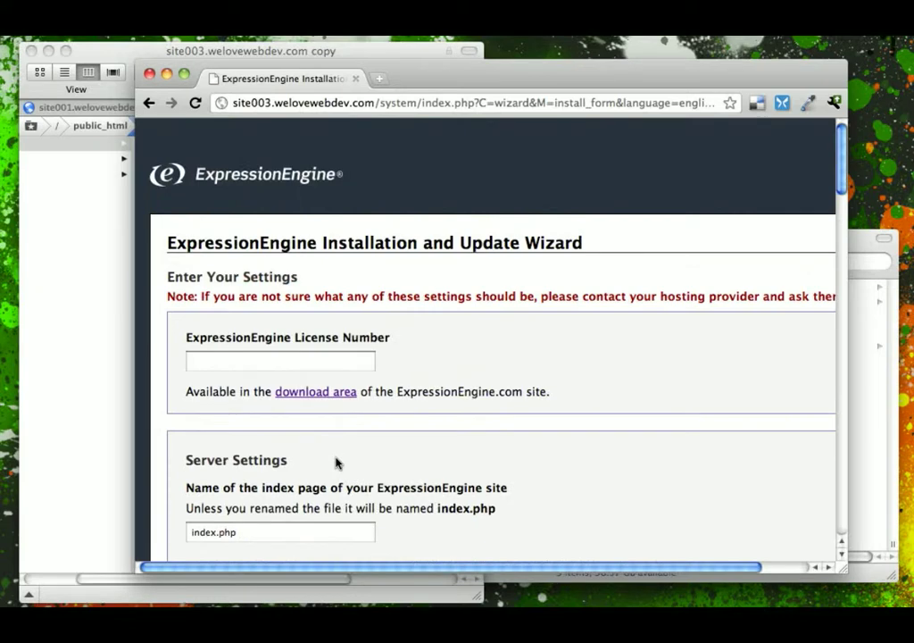